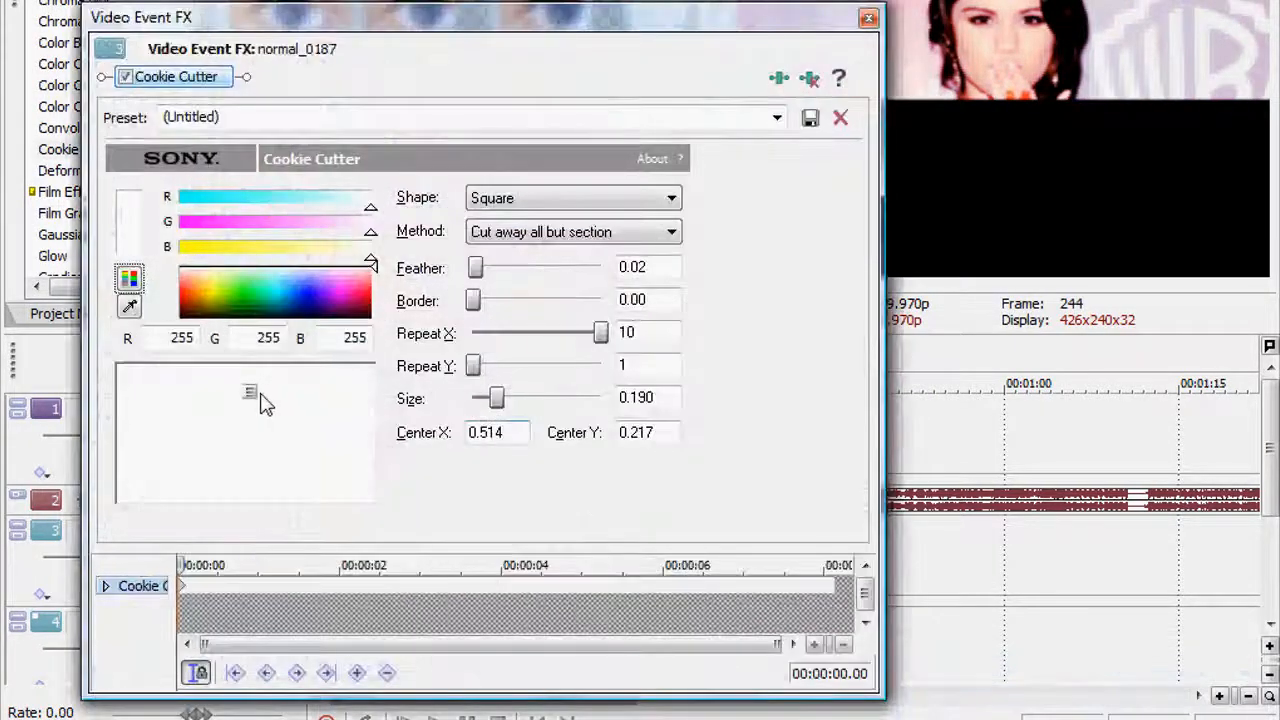
# Step: Move the square mask down to centre about 0.529, 0.548 and reduce its size to 0.120
pyautogui.moveTo(250, 390); pyautogui.dragTo(252, 456)
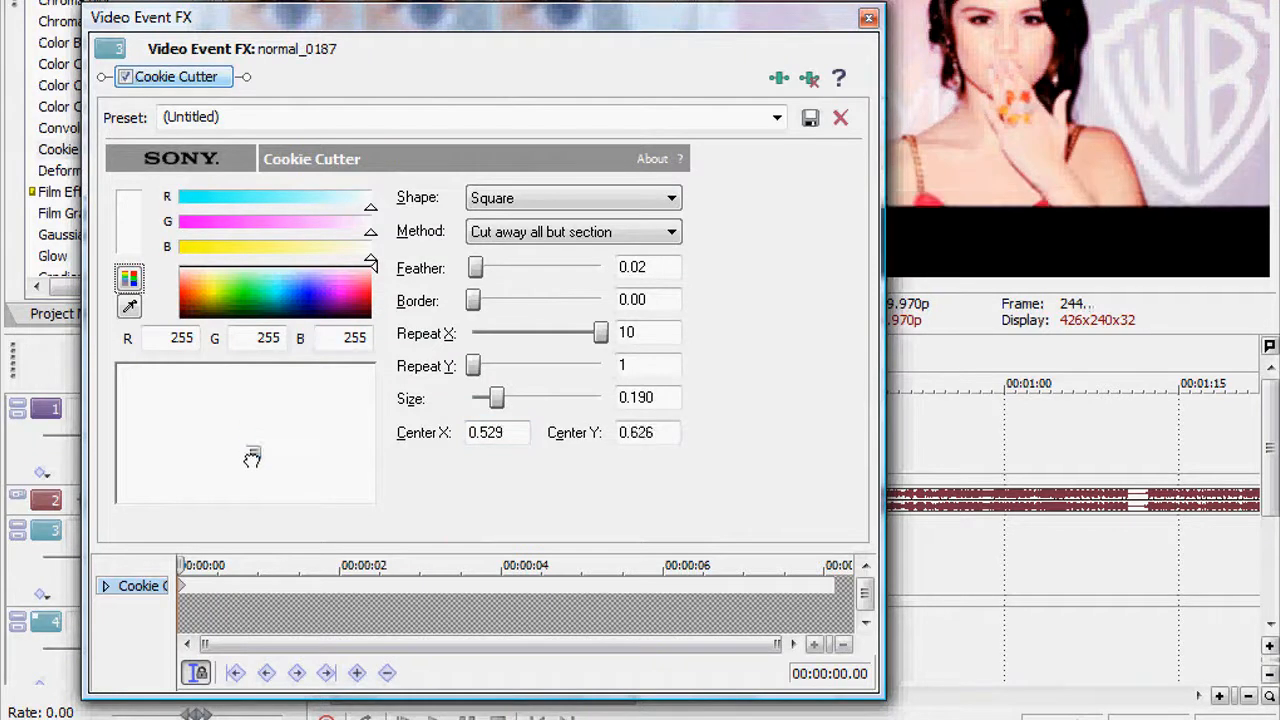
pyautogui.moveTo(252, 456); pyautogui.dragTo(254, 452)
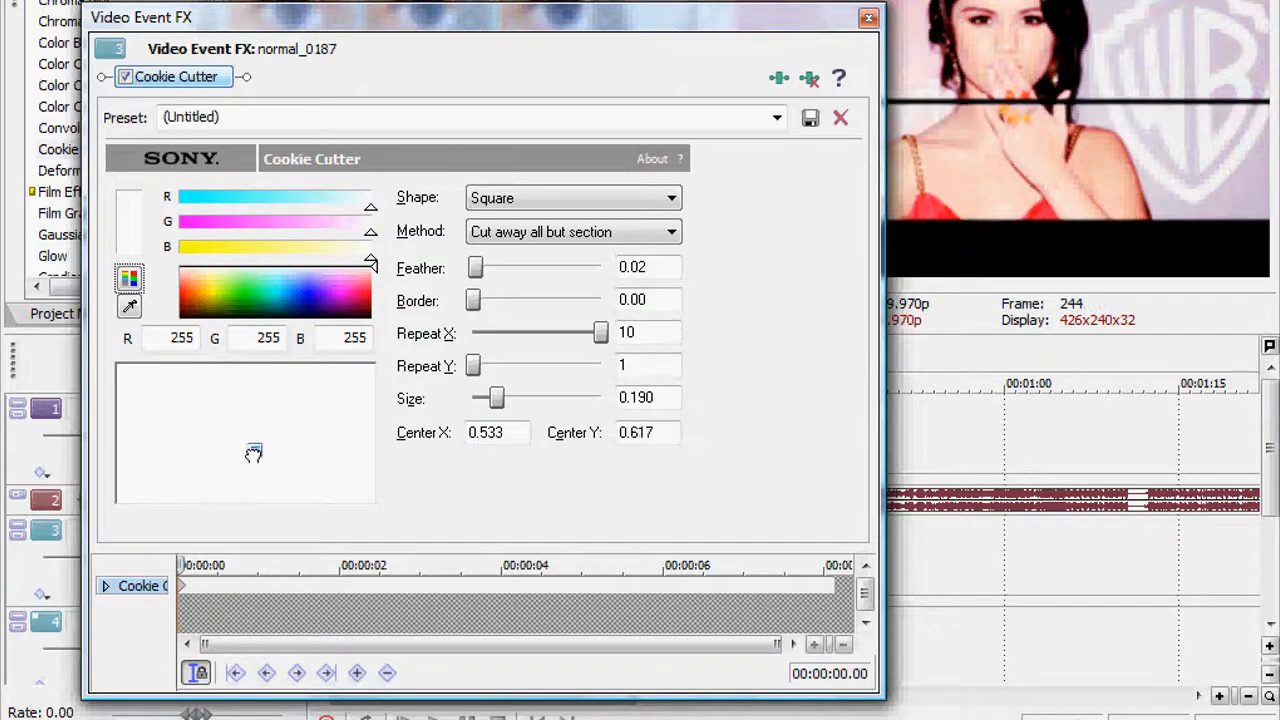
pyautogui.moveTo(496, 396); pyautogui.dragTo(488, 396)
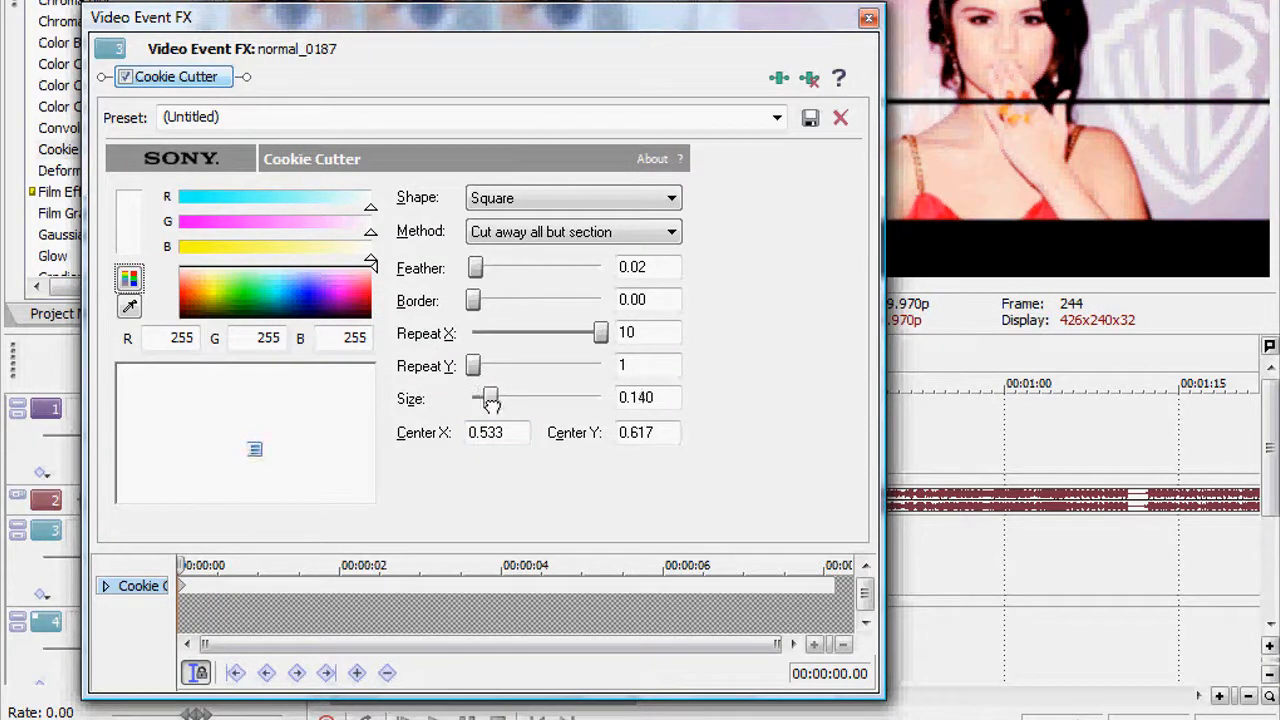
pyautogui.moveTo(490, 396); pyautogui.dragTo(484, 396)
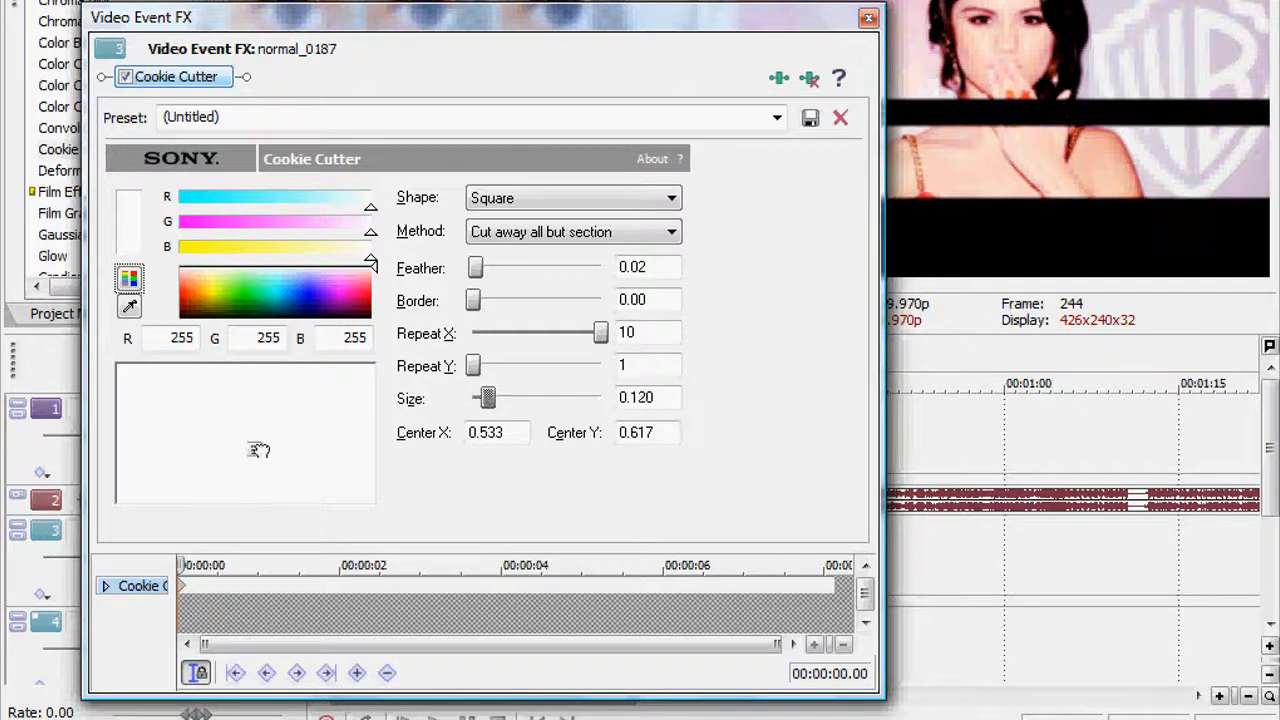
pyautogui.moveTo(258, 450); pyautogui.dragTo(254, 444)
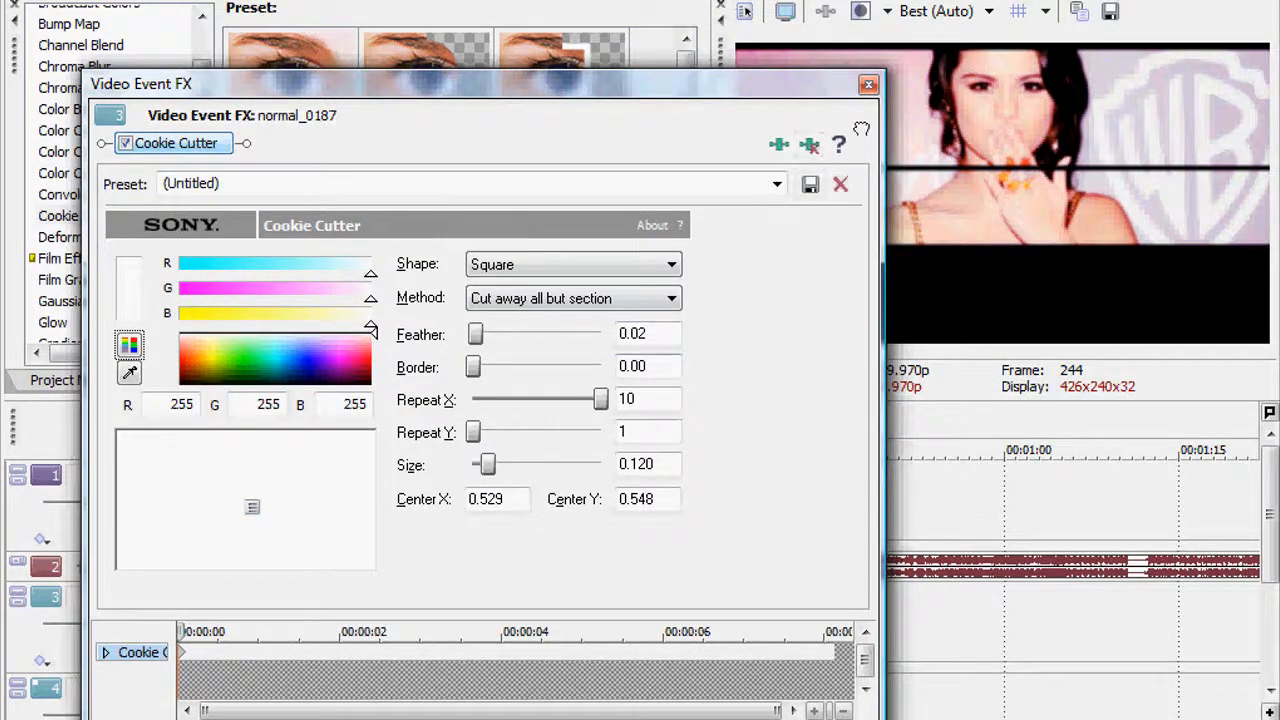
# Step: Switch to the next clip's Cookie Cutter settings, still at size 0.190, centre 0.514, 0.217
pyautogui.click(868, 84)
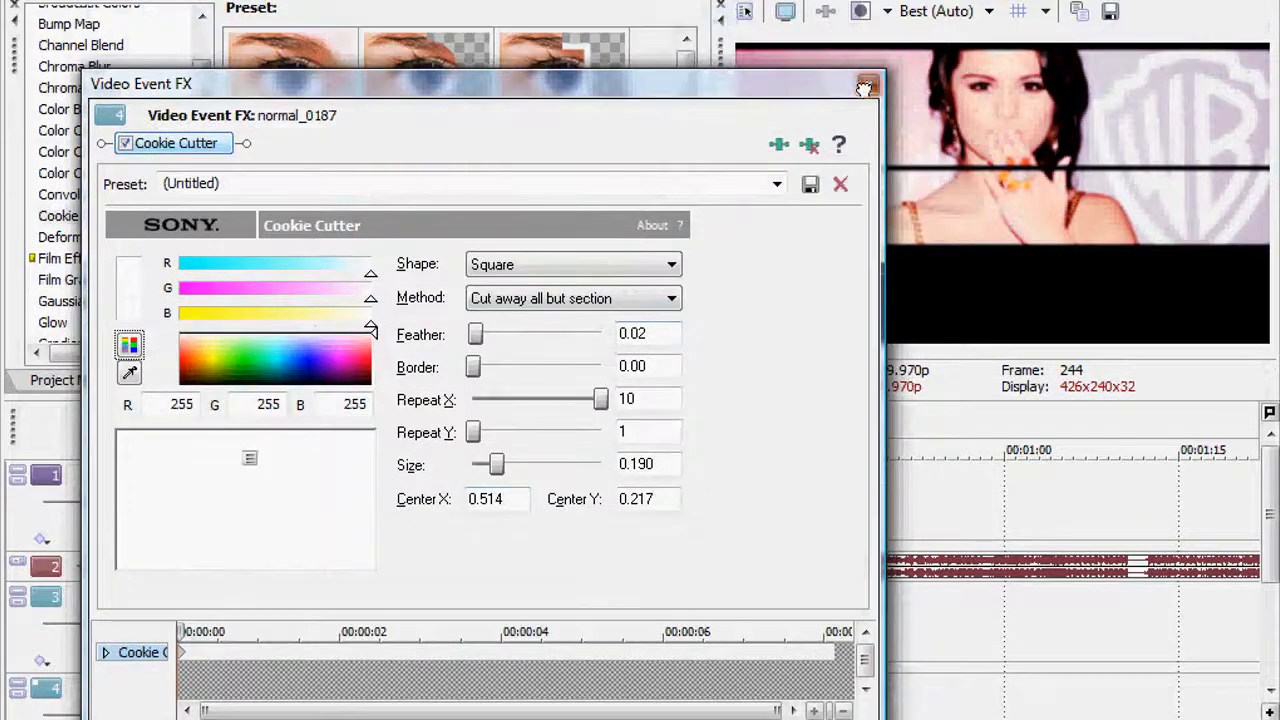
pyautogui.click(862, 88)
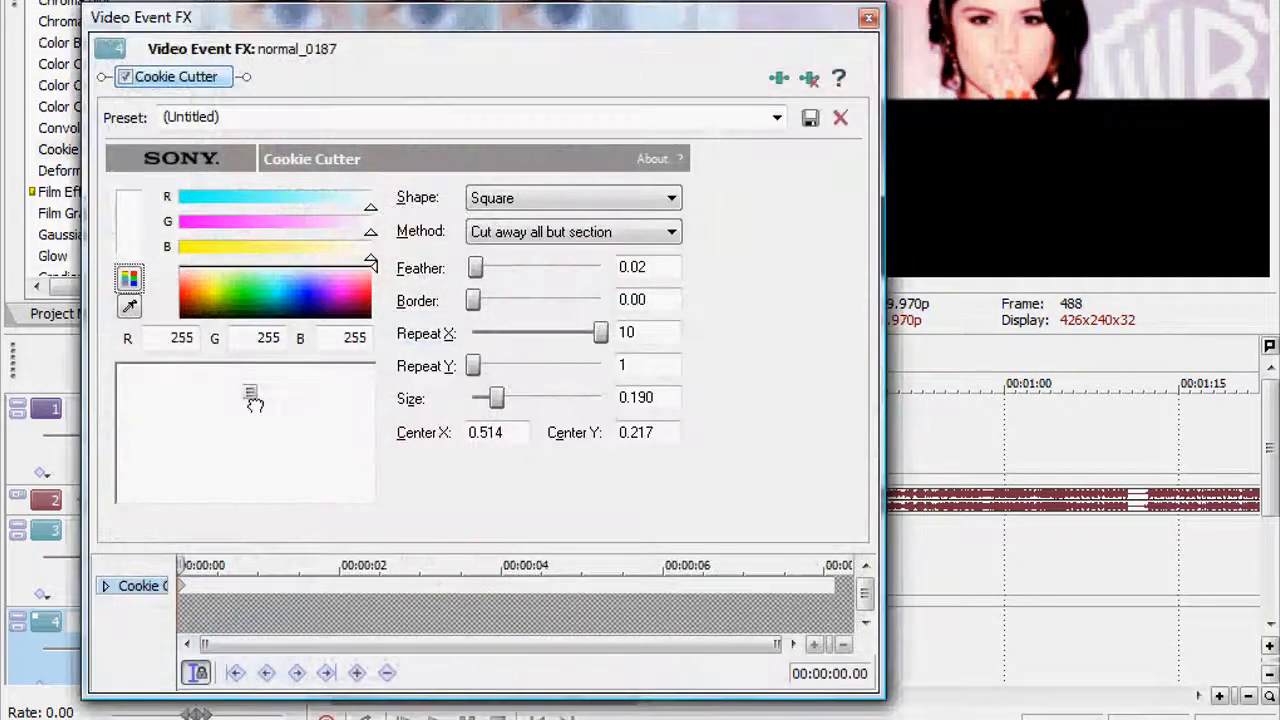
# Step: Set this clip's square mask to size 0.150 centred near 0.605, 0.835 and finish editing
pyautogui.moveTo(250, 392); pyautogui.dragTo(264, 472)
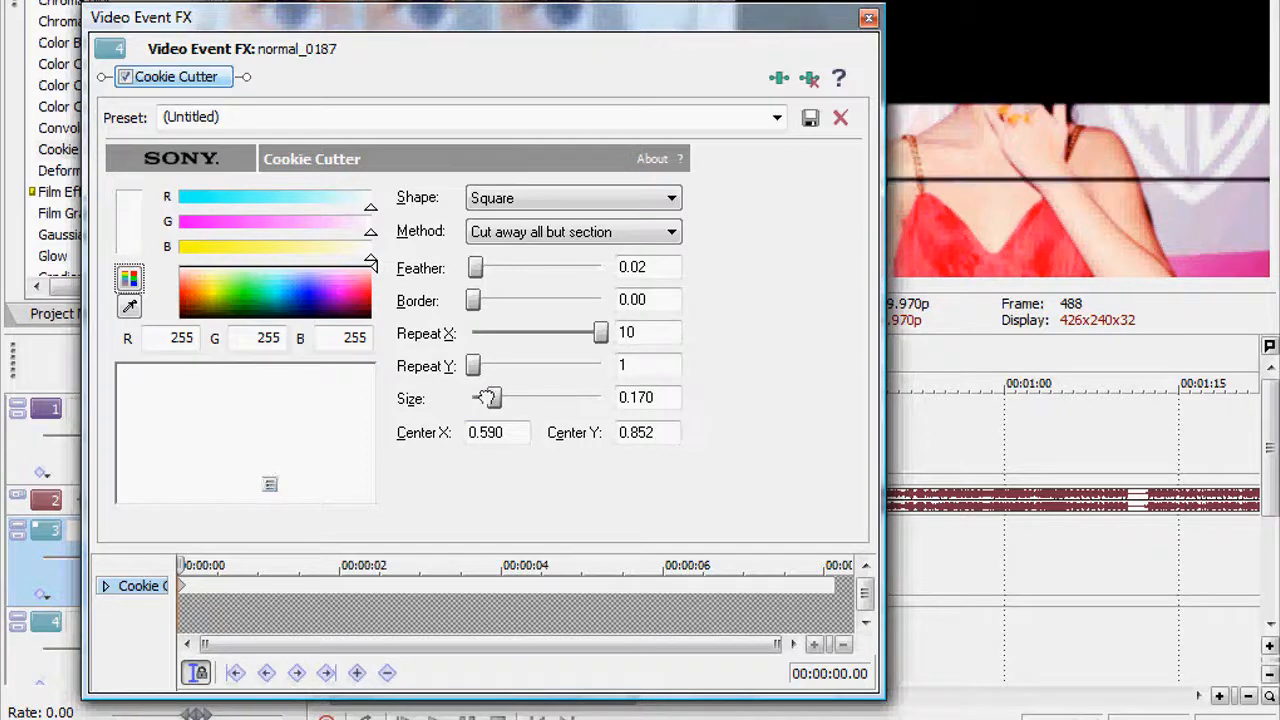
pyautogui.moveTo(488, 396); pyautogui.dragTo(480, 396)
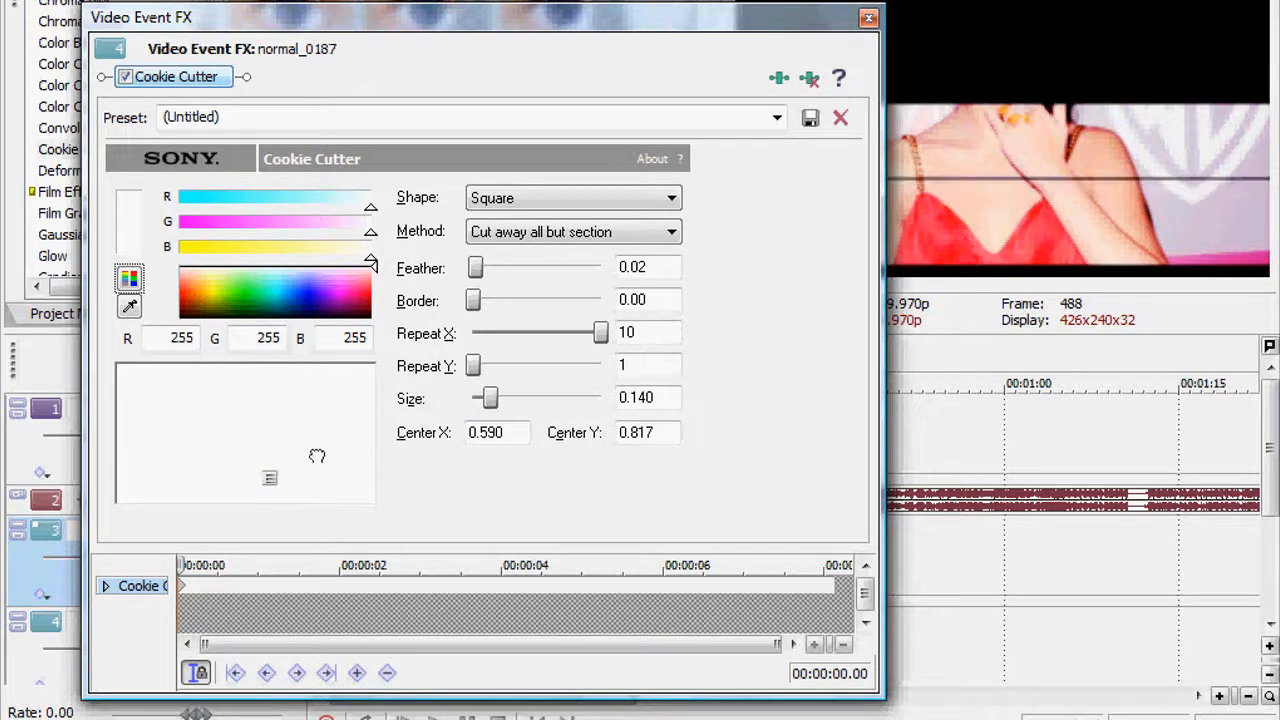
pyautogui.moveTo(484, 396); pyautogui.dragTo(492, 396)
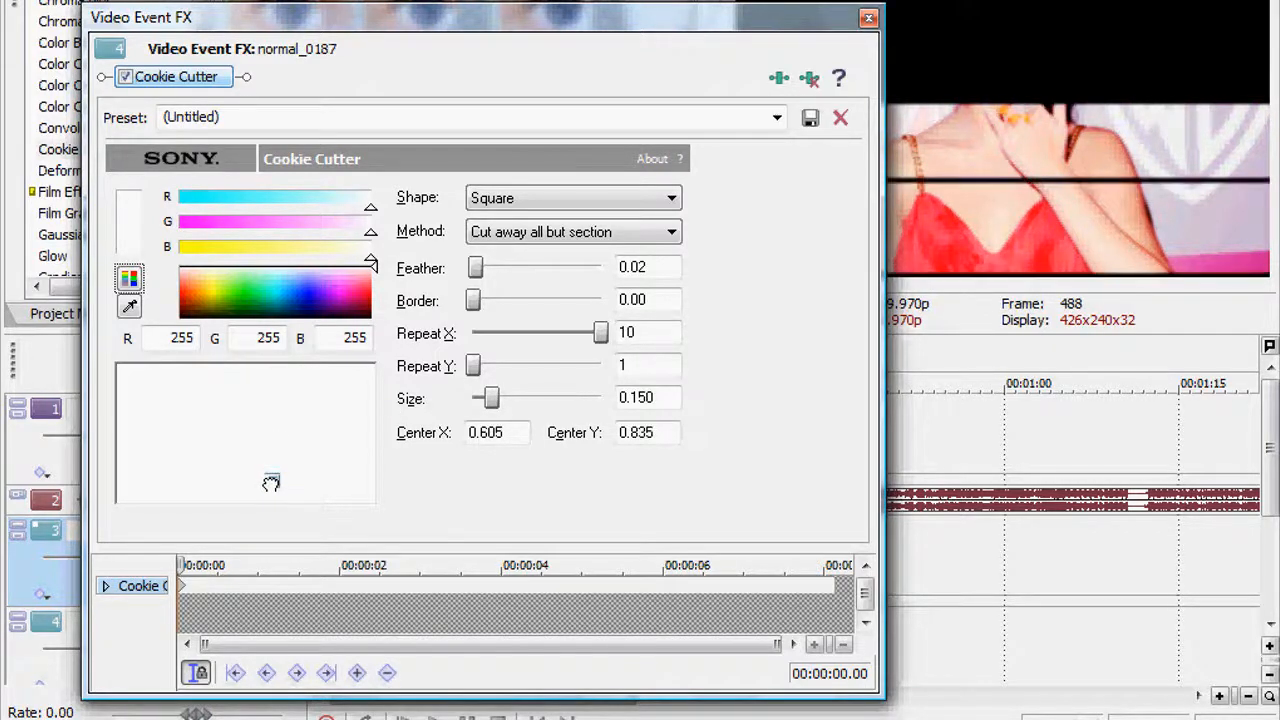
pyautogui.click(866, 16)
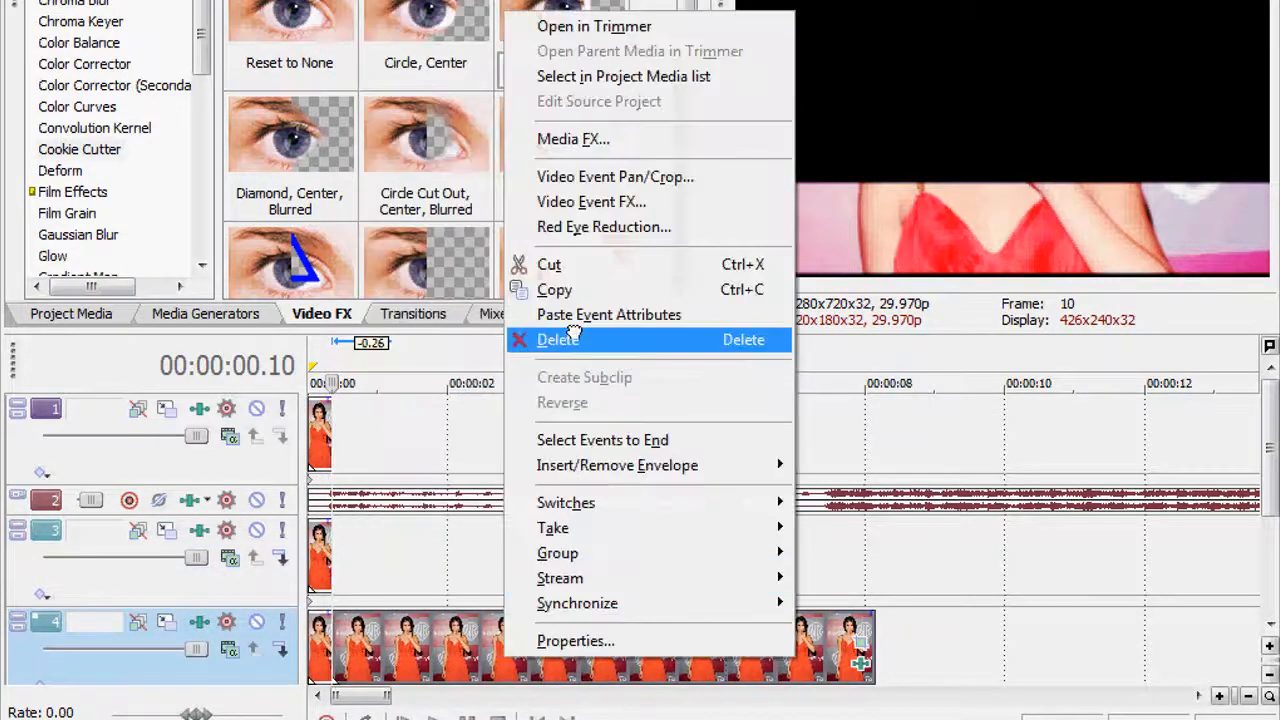
# Step: Delete the unwanted event and stagger short clip copies across tracks 1, 3 and 4
pyautogui.click(556, 340)
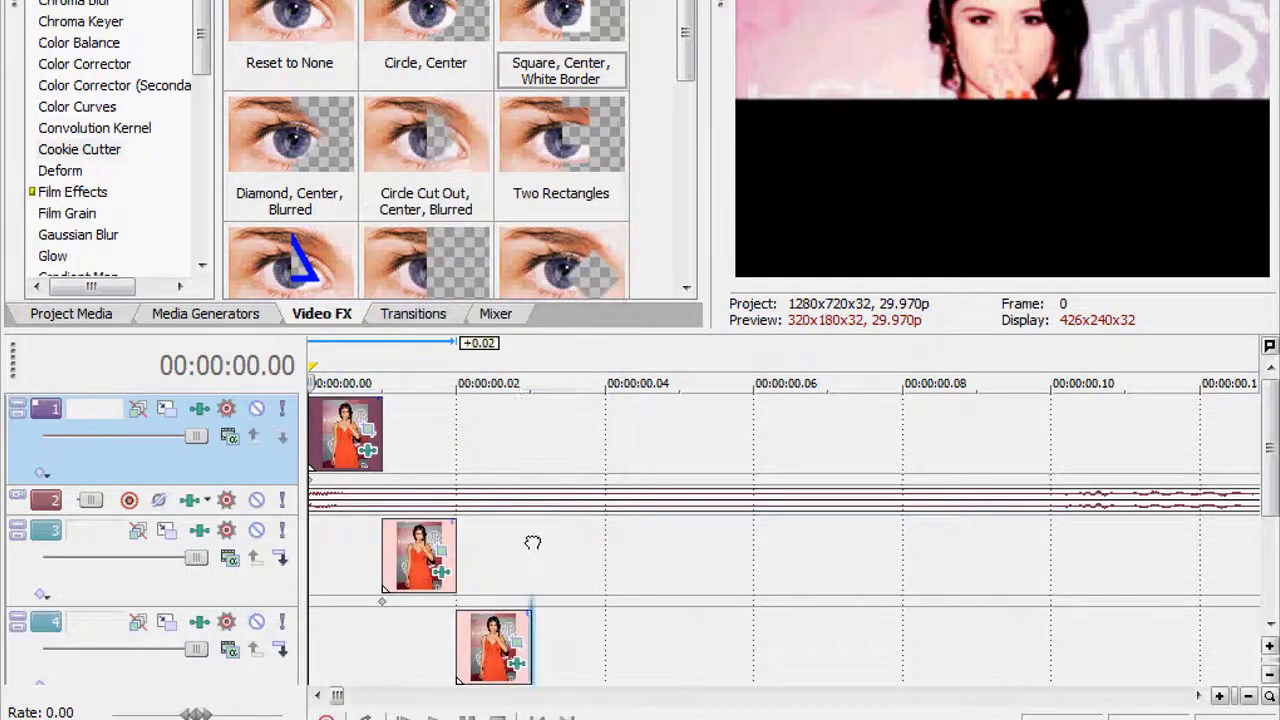
pyautogui.rightClick(416, 556)
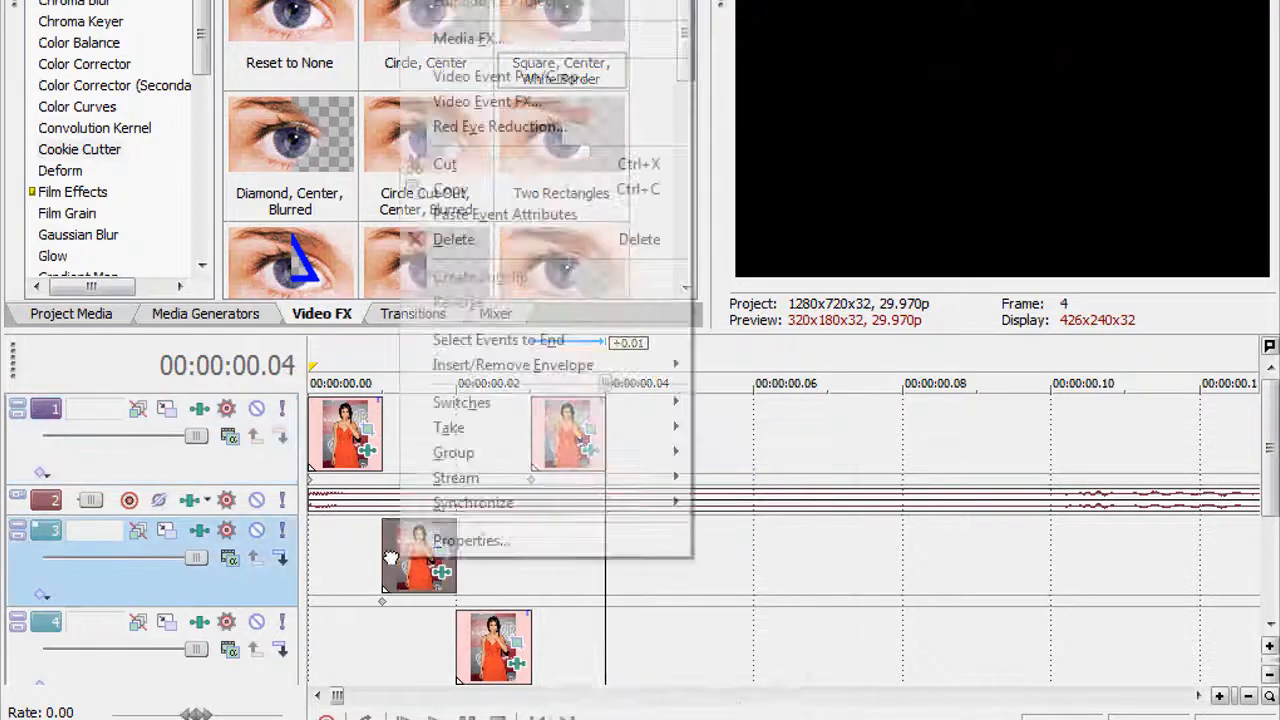
pyautogui.rightClick(652, 568)
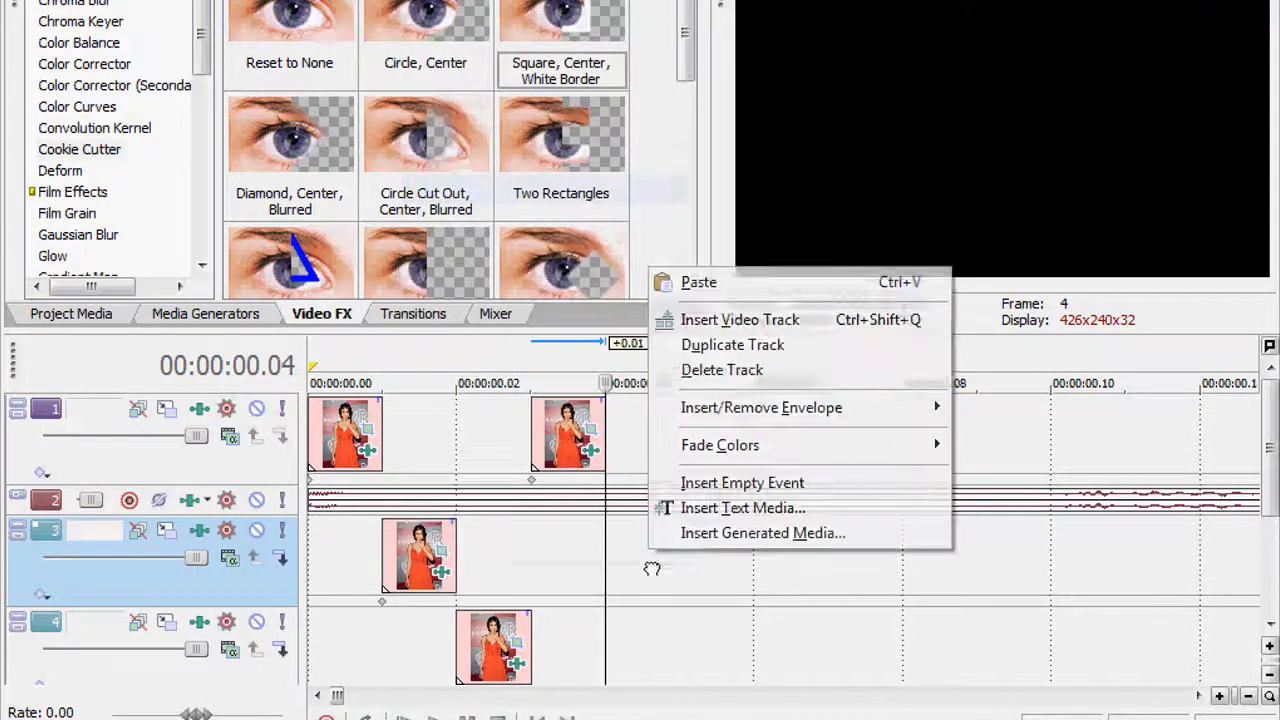